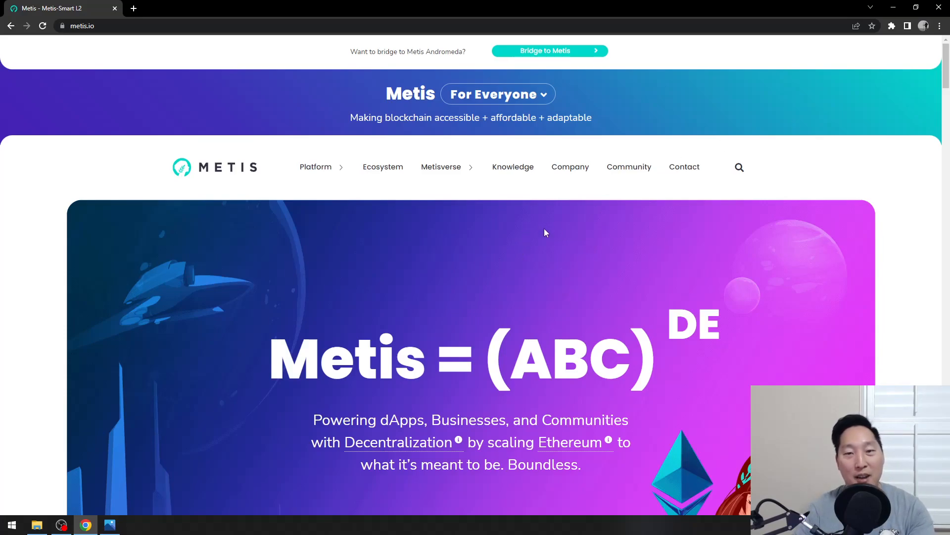
mouse_move(543, 214)
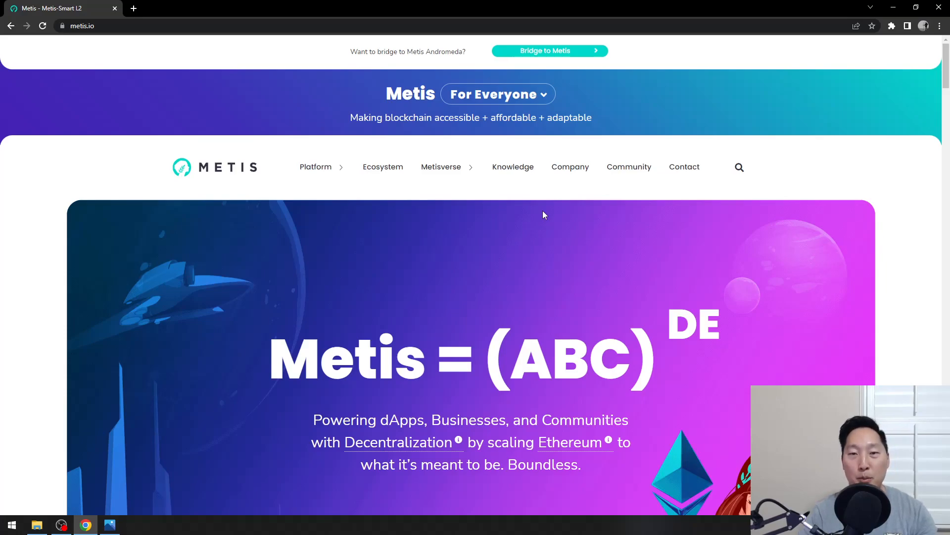
mouse_move(512, 167)
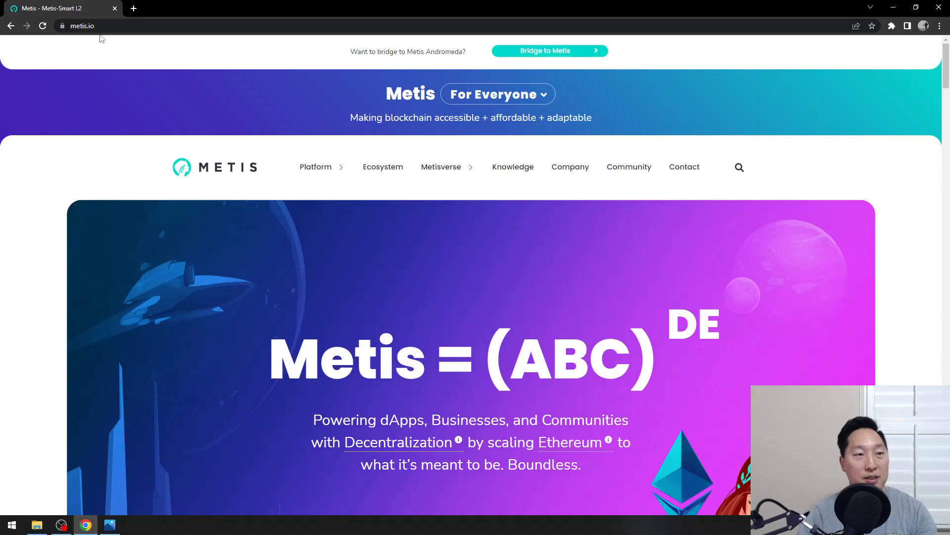
mouse_move(546, 75)
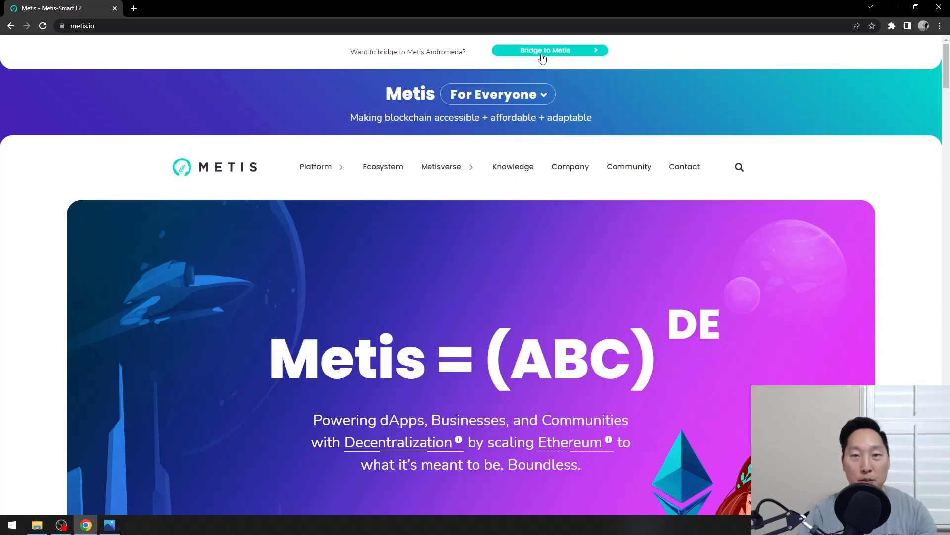
Go to the official Metis bridge and review its list of bridgeable tokens, keeping METIS selected.
left_click(549, 50)
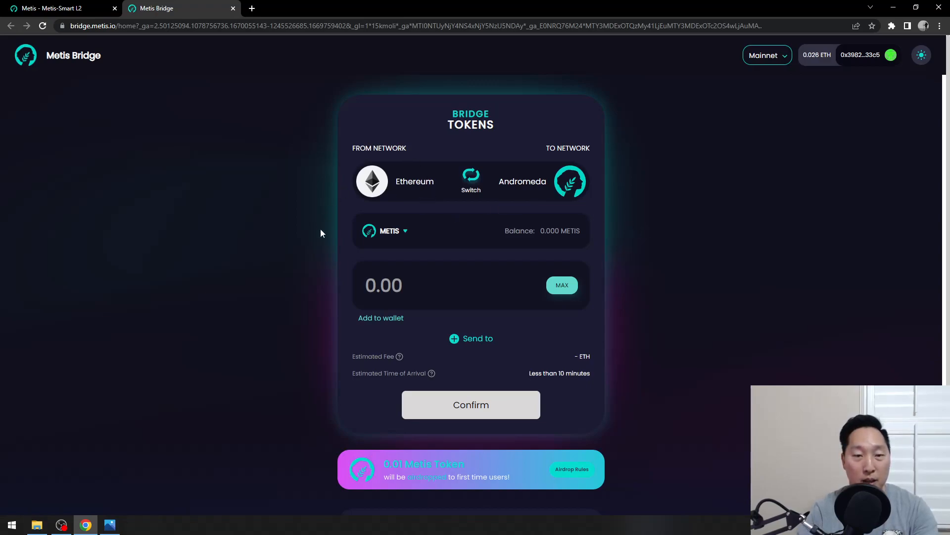
mouse_move(405, 231)
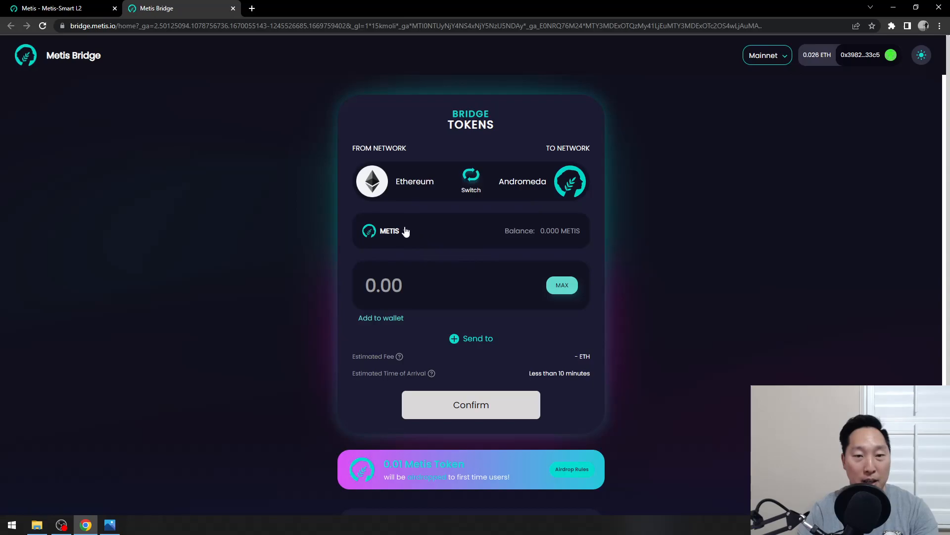
left_click(389, 230)
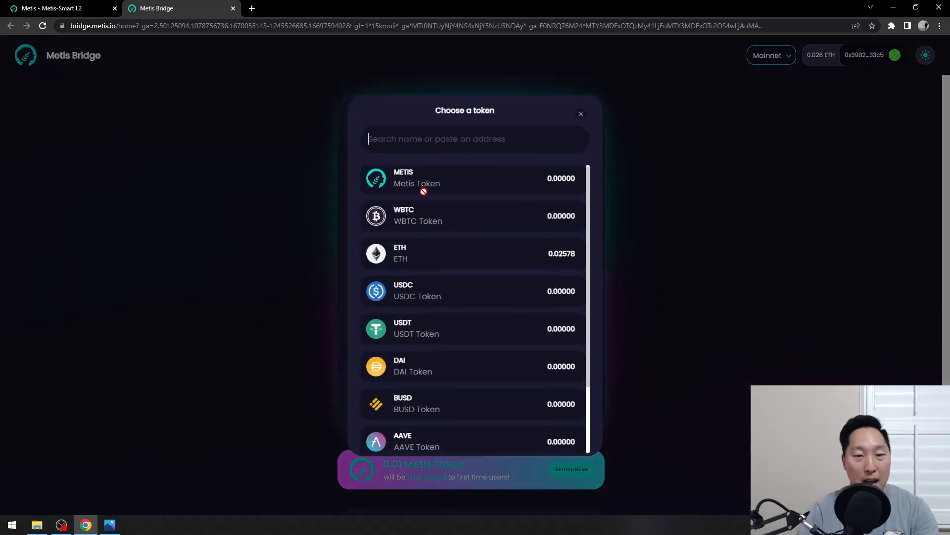
scroll("down", 3)
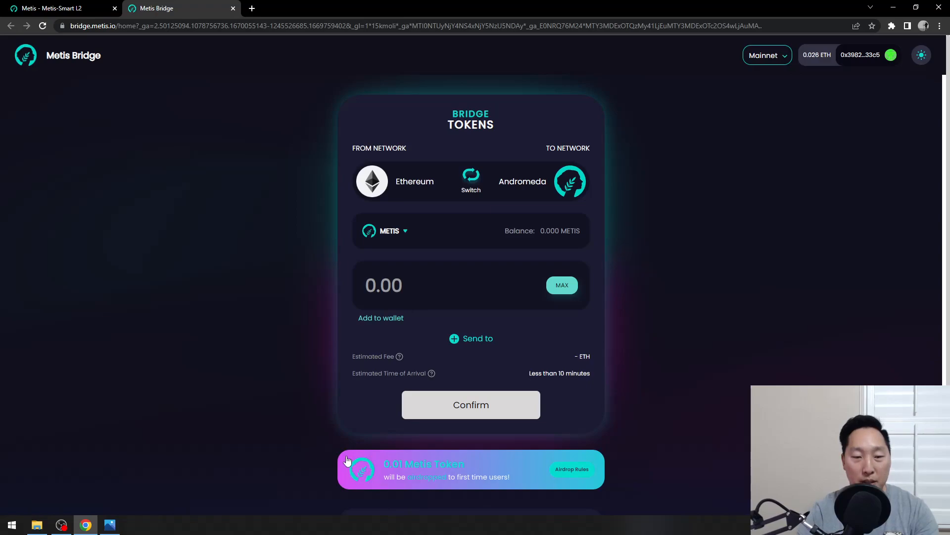
mouse_move(366, 492)
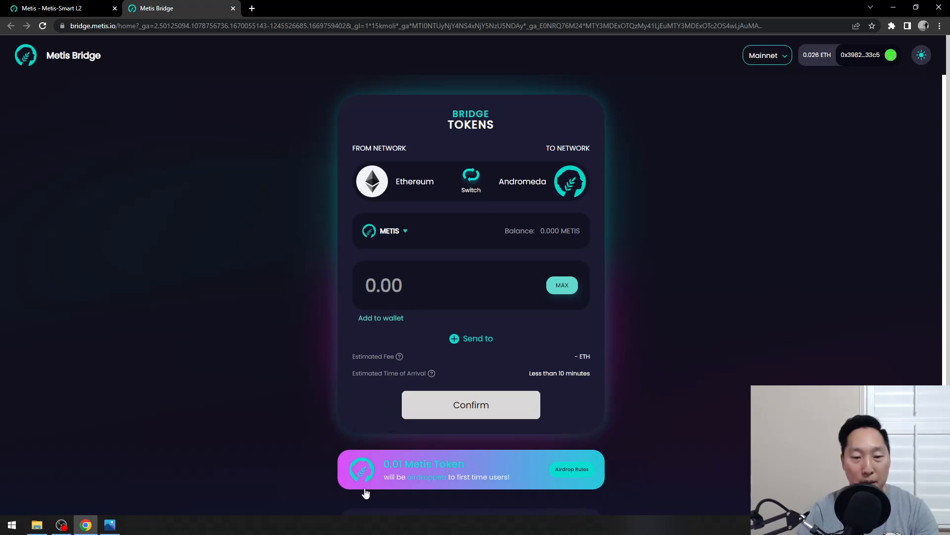
mouse_move(485, 476)
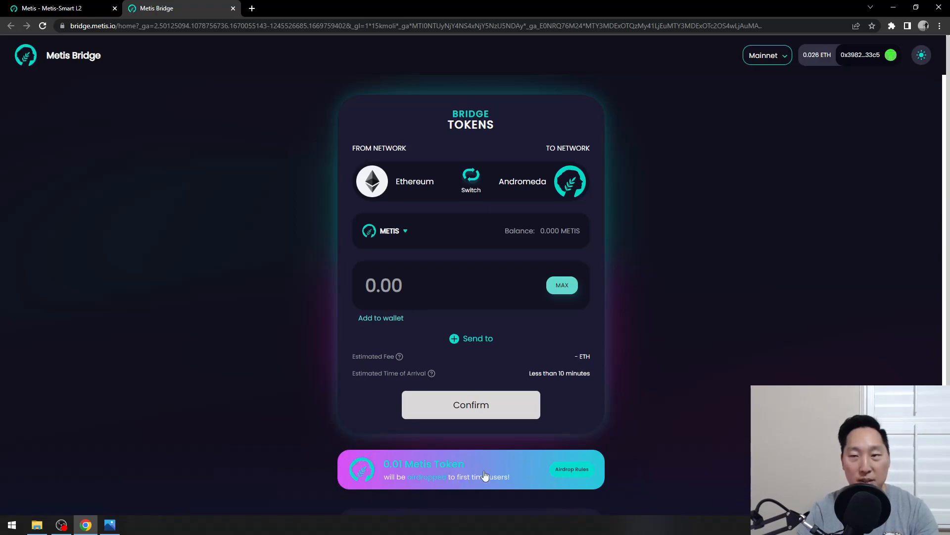
mouse_move(654, 359)
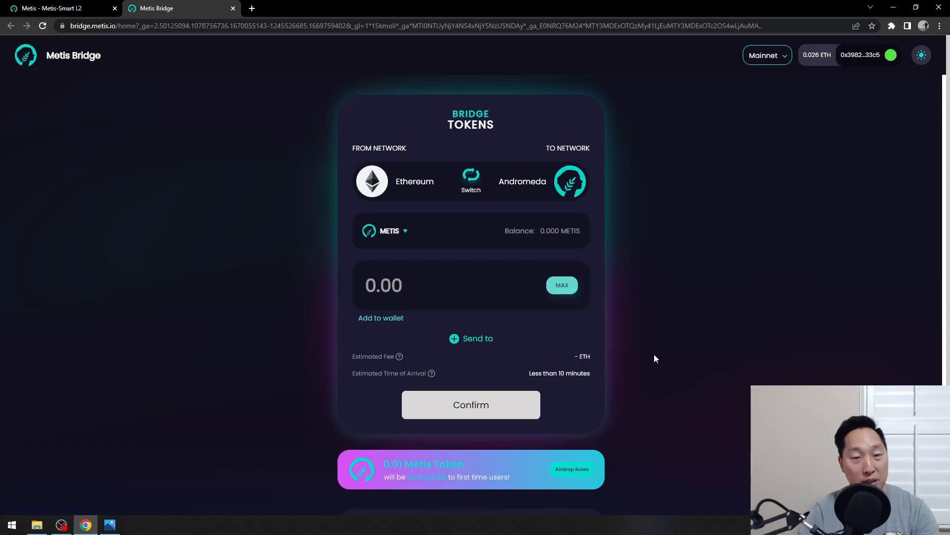
Scroll down the Ecosystem Bridges page to the Synapse, Poly Network and Celer cards.
scroll("down", 3)
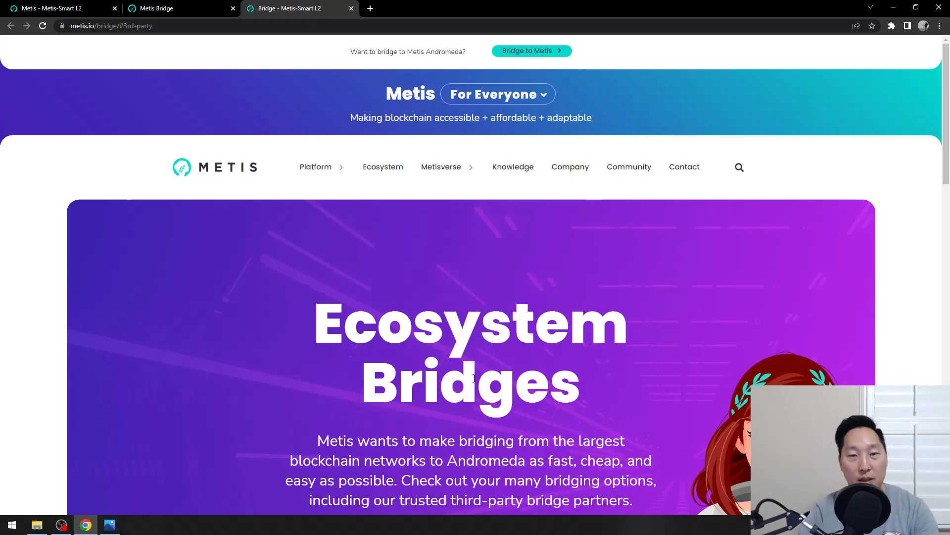
scroll("down", 3)
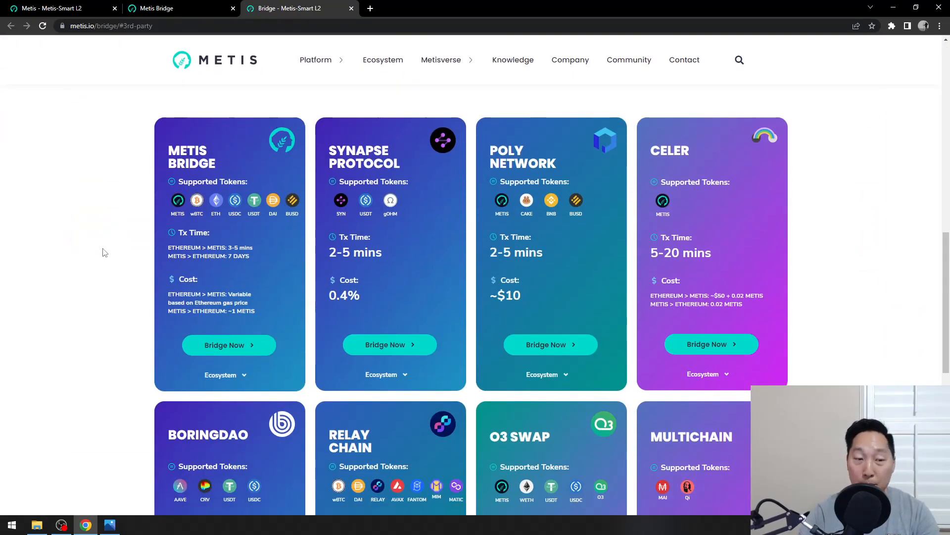
mouse_move(348, 369)
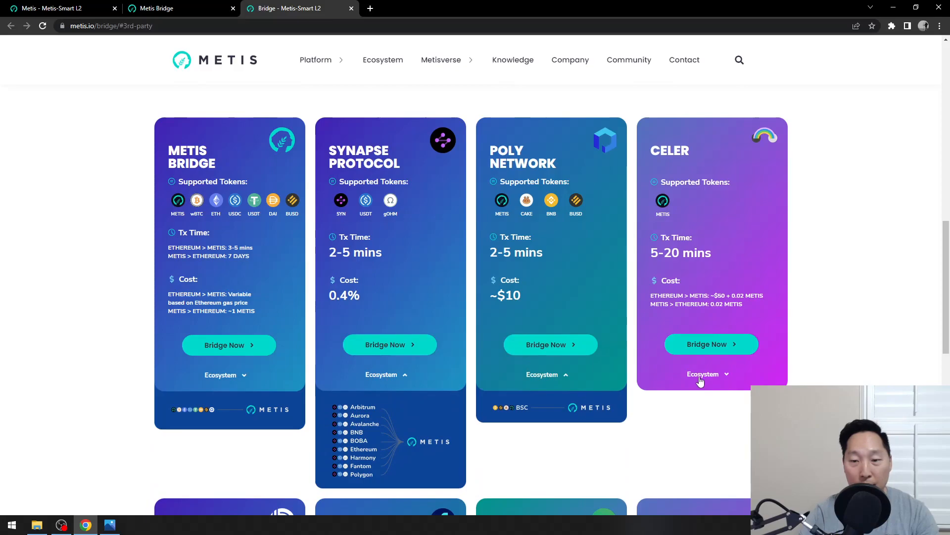
scroll("down", 3)
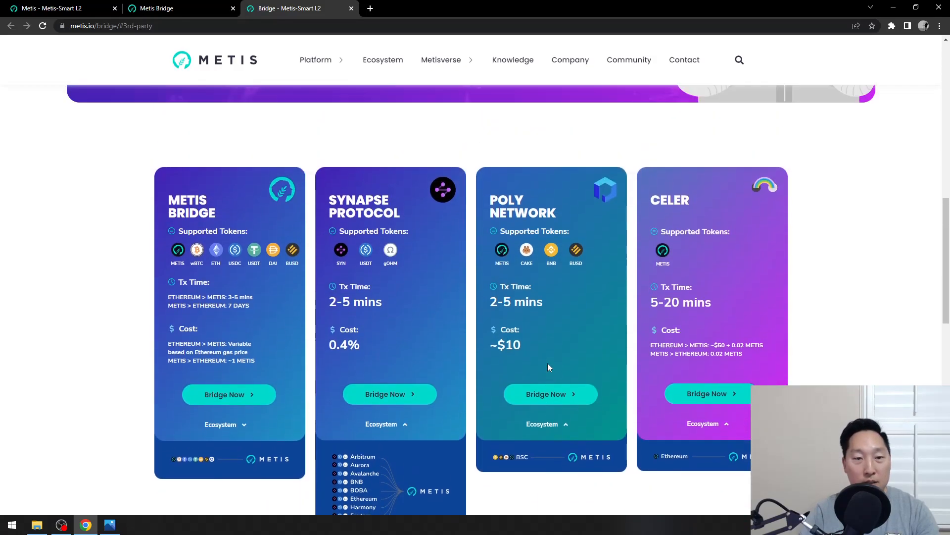
scroll("down", 3)
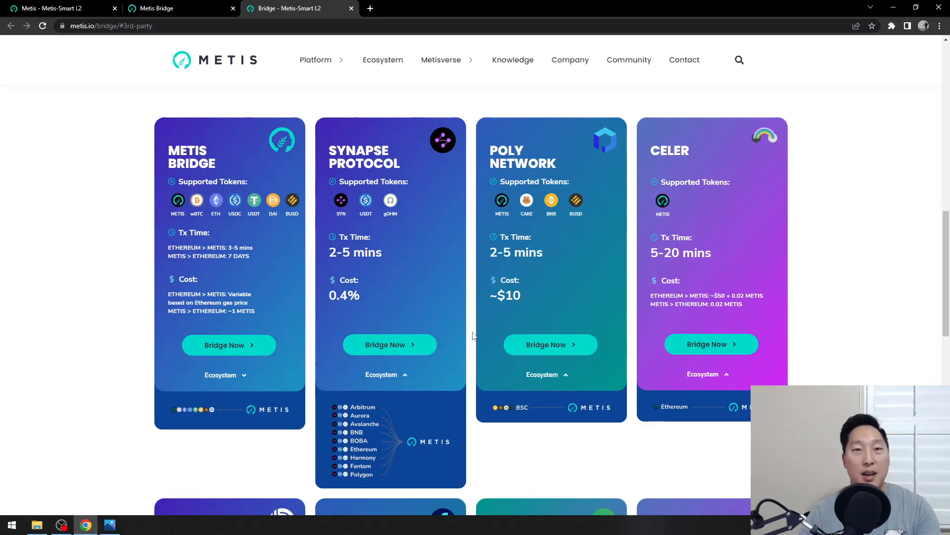
mouse_move(471, 319)
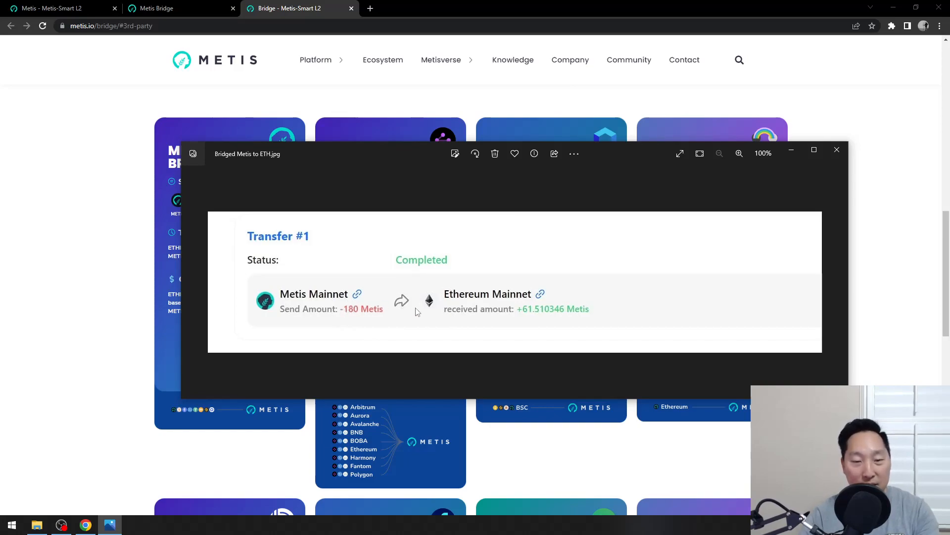
mouse_move(523, 316)
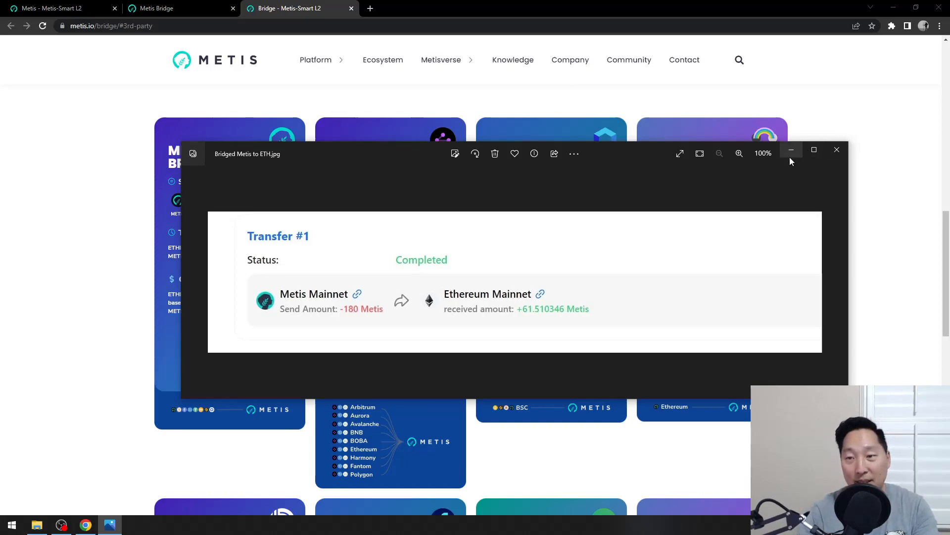
mouse_move(791, 149)
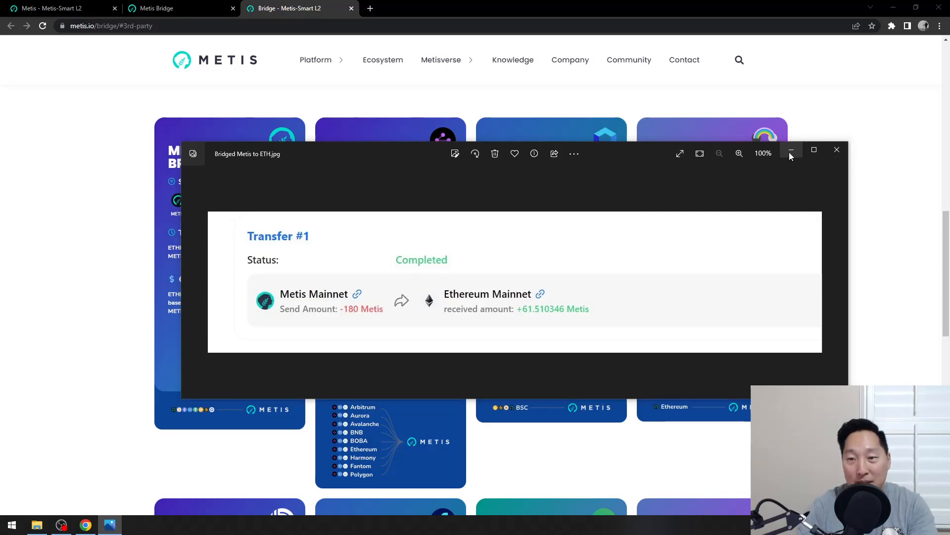
Dismiss the transfer record image and launch Synapse via Bridge Now on its card.
left_click(837, 150)
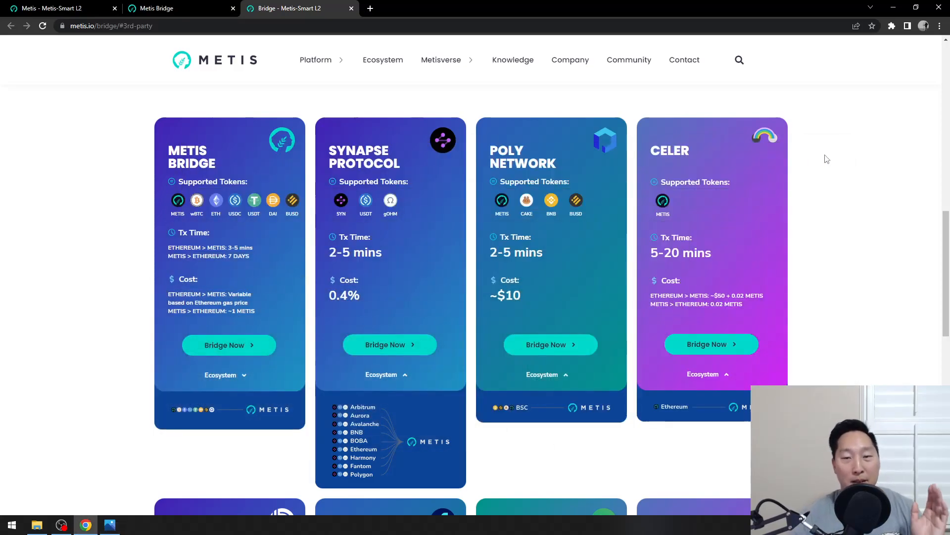
mouse_move(579, 247)
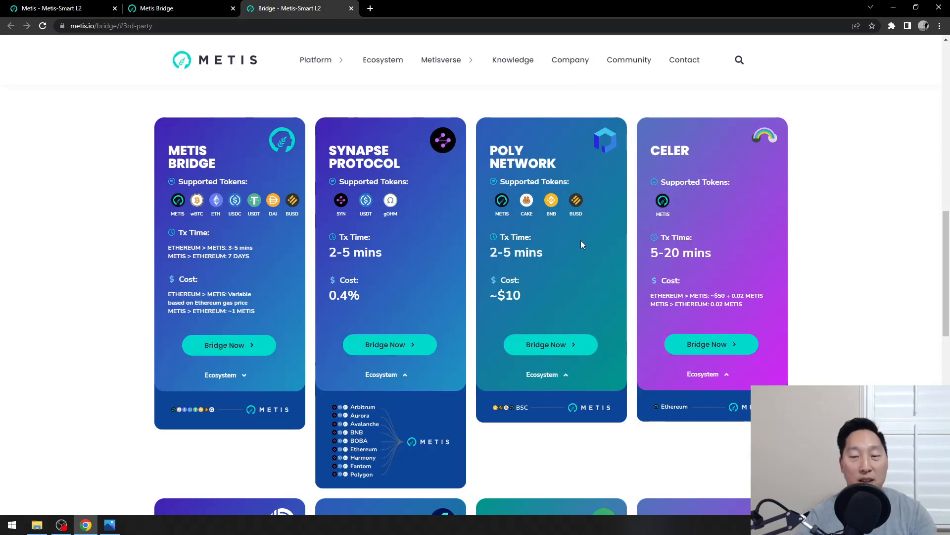
mouse_move(397, 247)
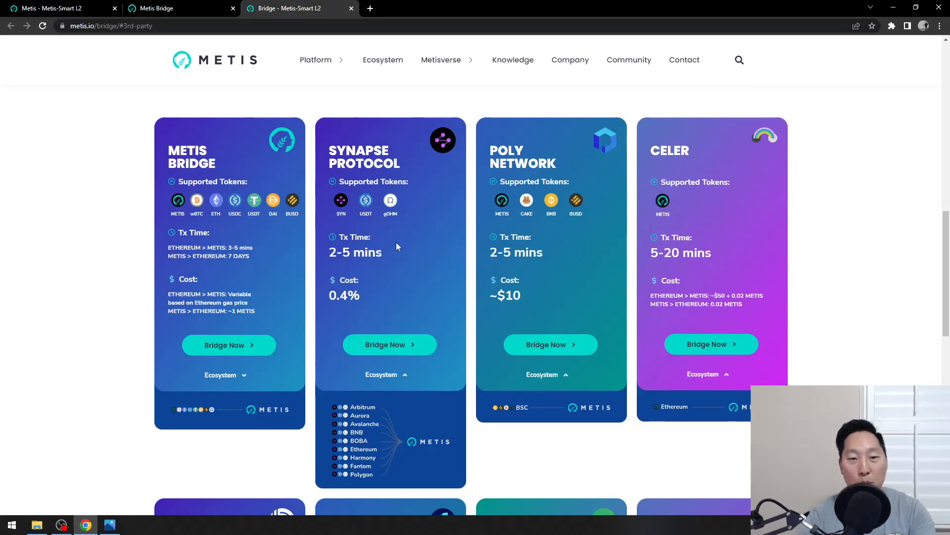
mouse_move(389, 344)
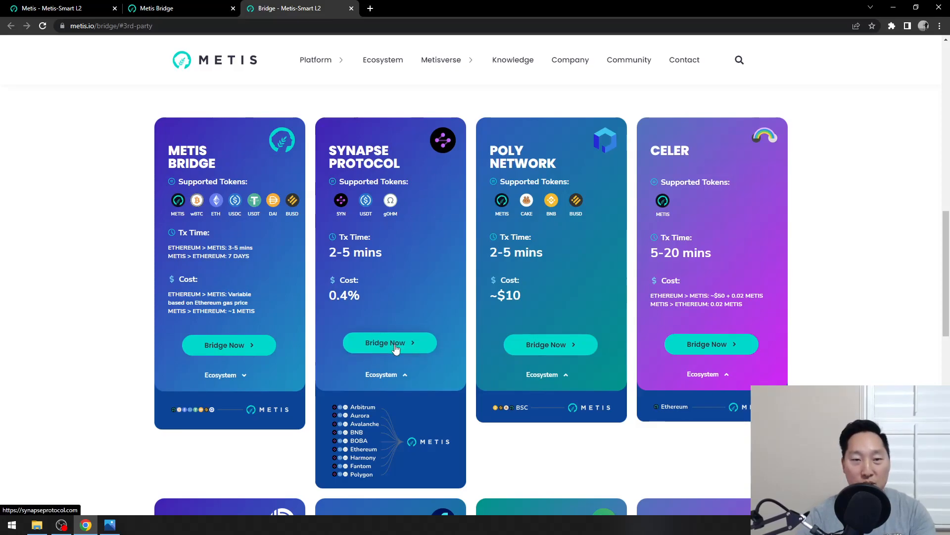
left_click(390, 342)
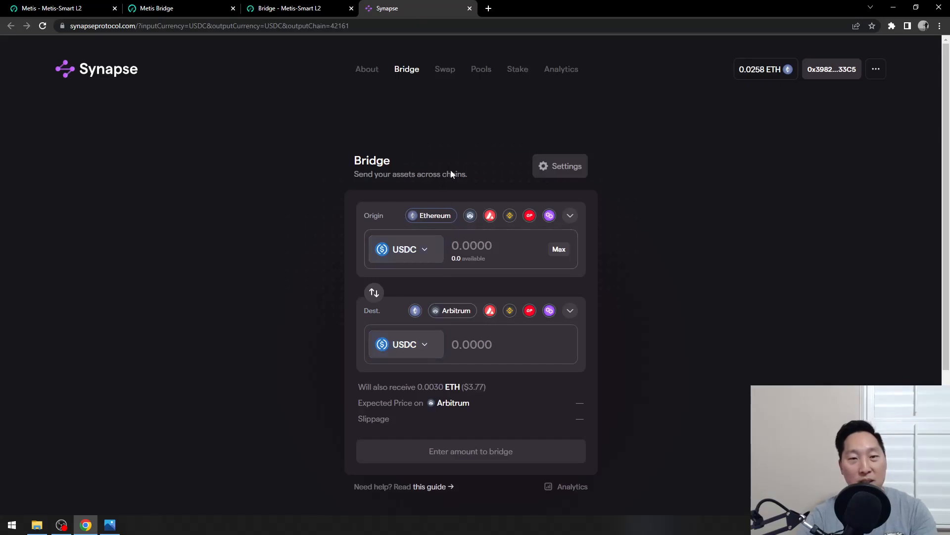
mouse_move(499, 47)
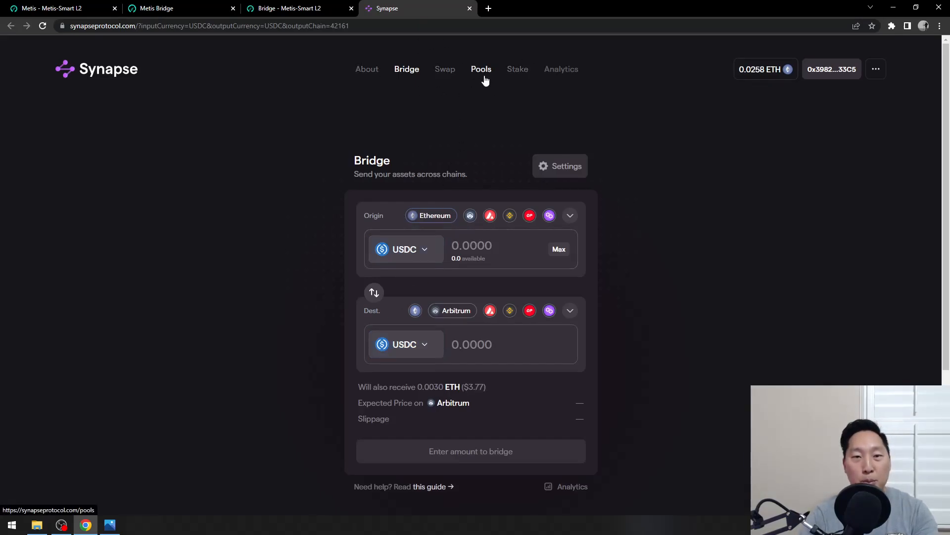
Go to Synapse's Pools page listing pools like the Metis Stableswap Pool.
left_click(480, 69)
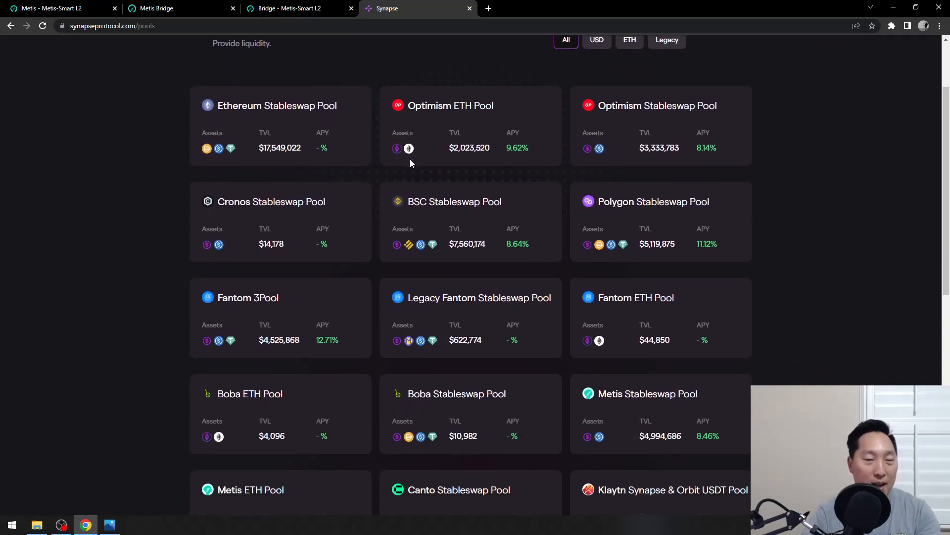
mouse_move(253, 176)
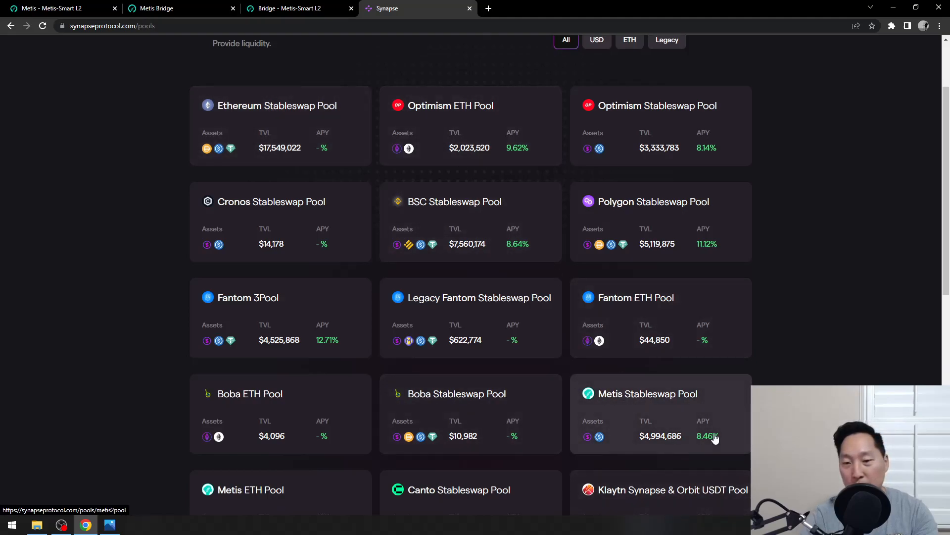
mouse_move(630, 422)
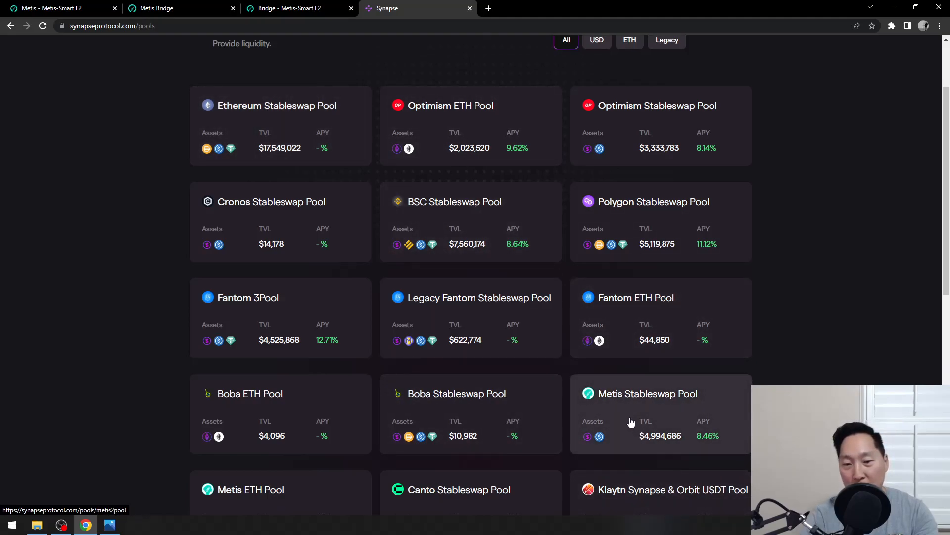
mouse_move(686, 451)
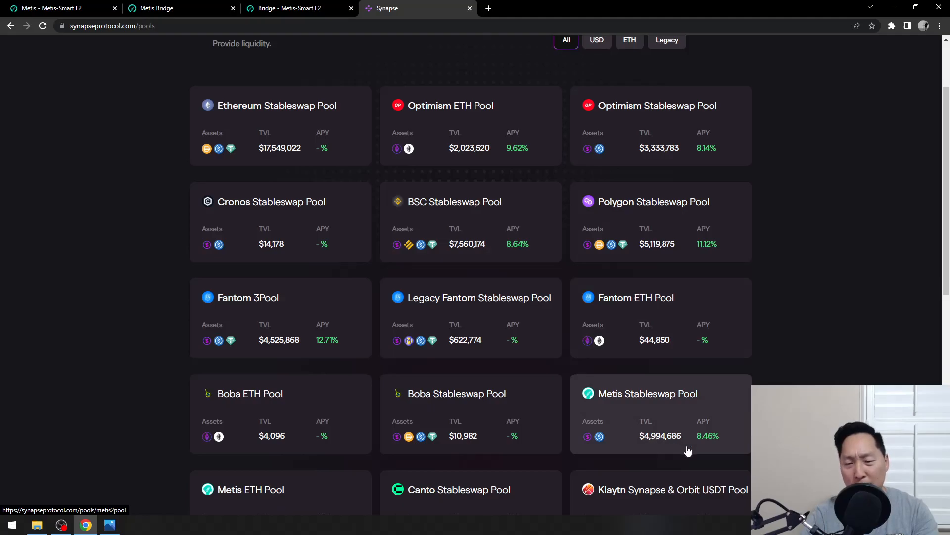
mouse_move(440, 301)
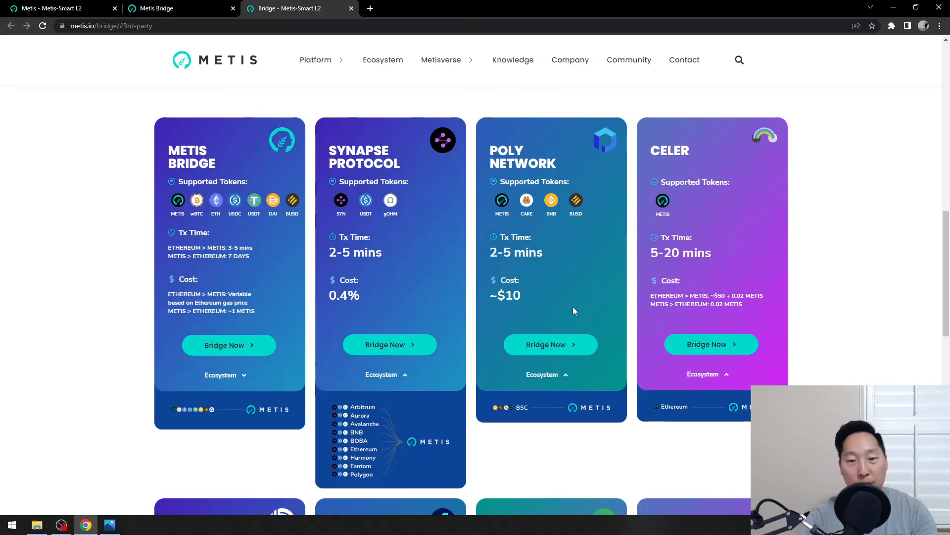
Launch Poly Network Bridge, dismiss the NFT airdrop popup and pick METIS as the asset.
left_click(549, 344)
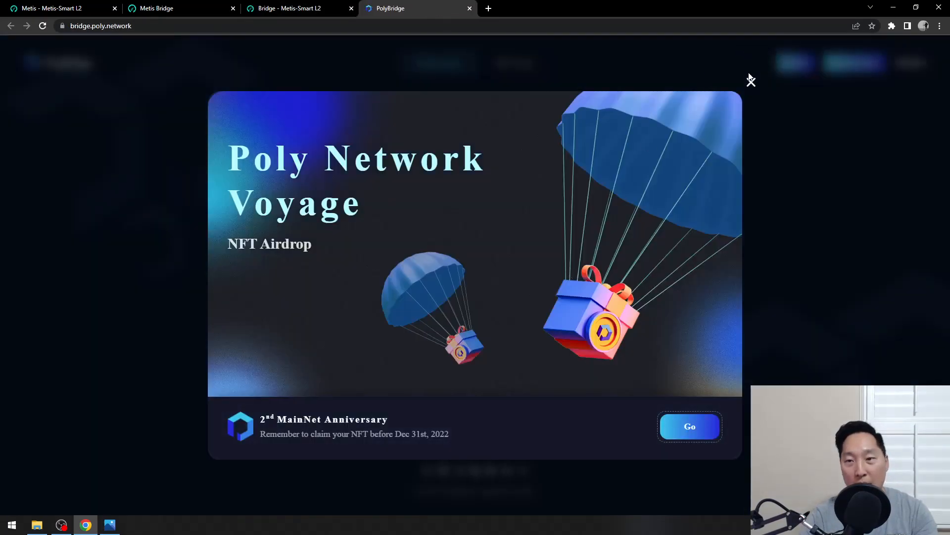
left_click(751, 81)
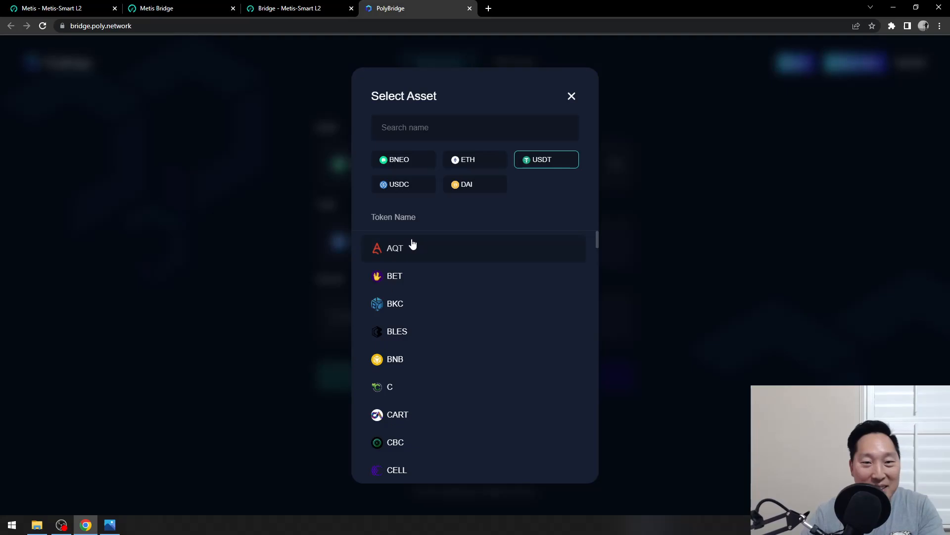
left_click(475, 128)
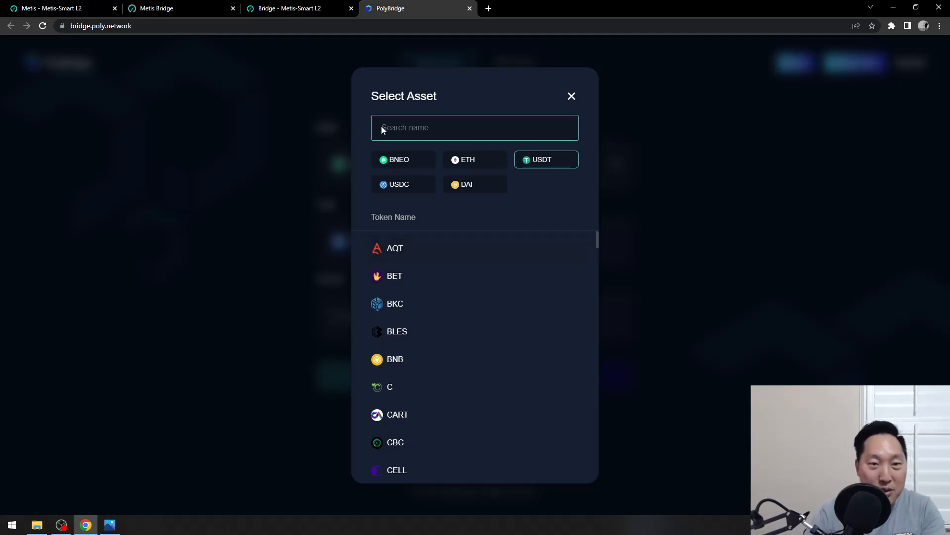
type("metis")
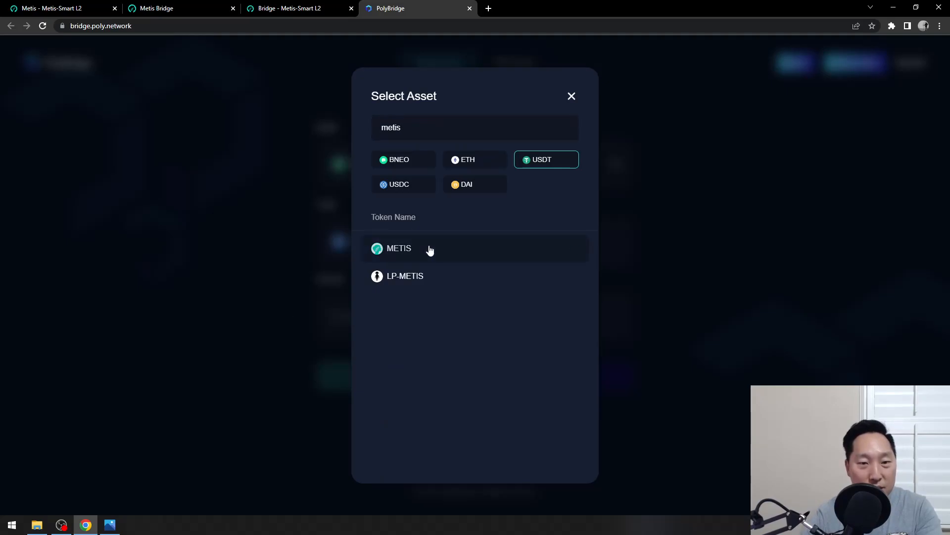
left_click(399, 248)
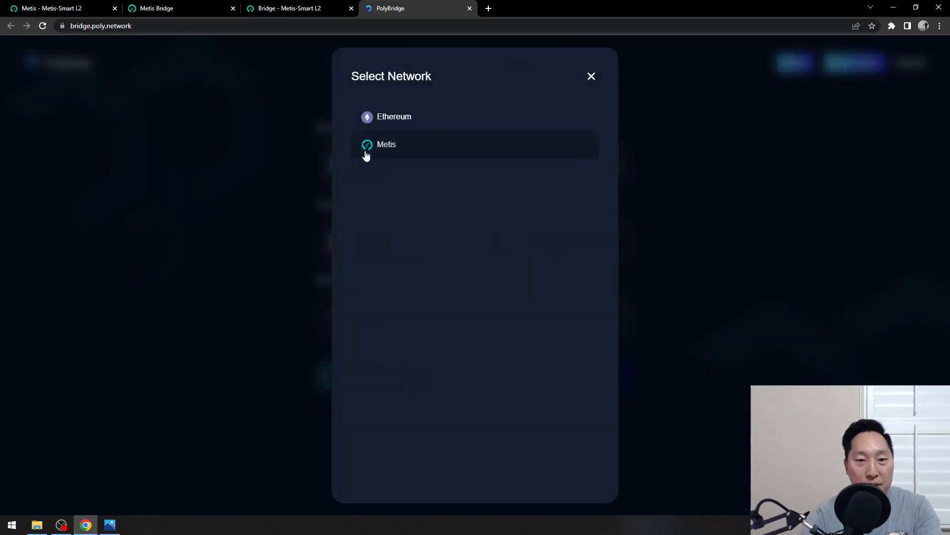
Set the transfer from Metis to BNB and briefly select the maximum available METIS amount.
left_click(386, 144)
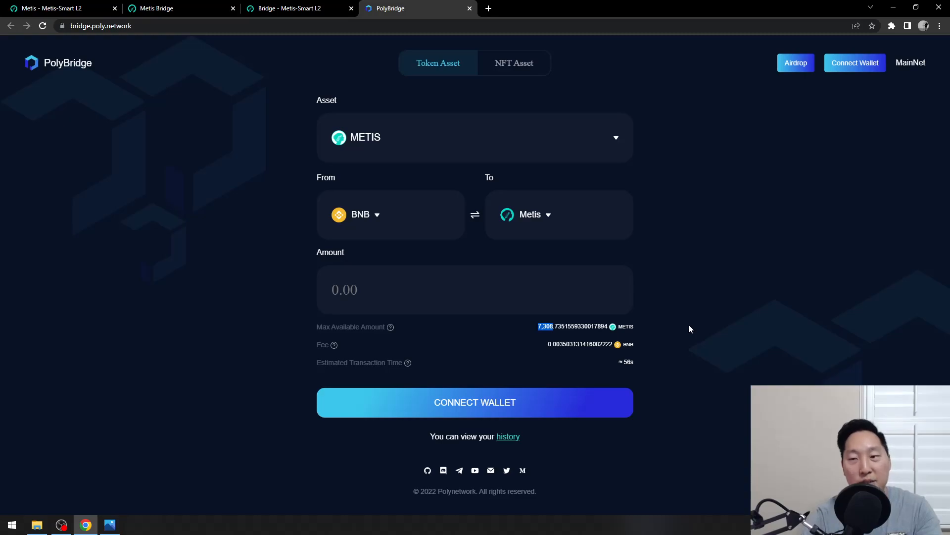
mouse_move(403, 210)
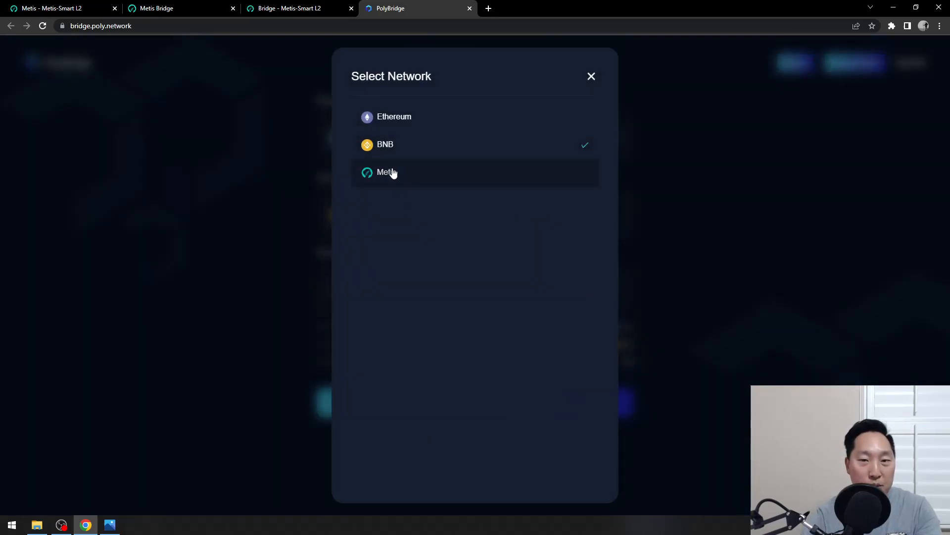
left_click(386, 172)
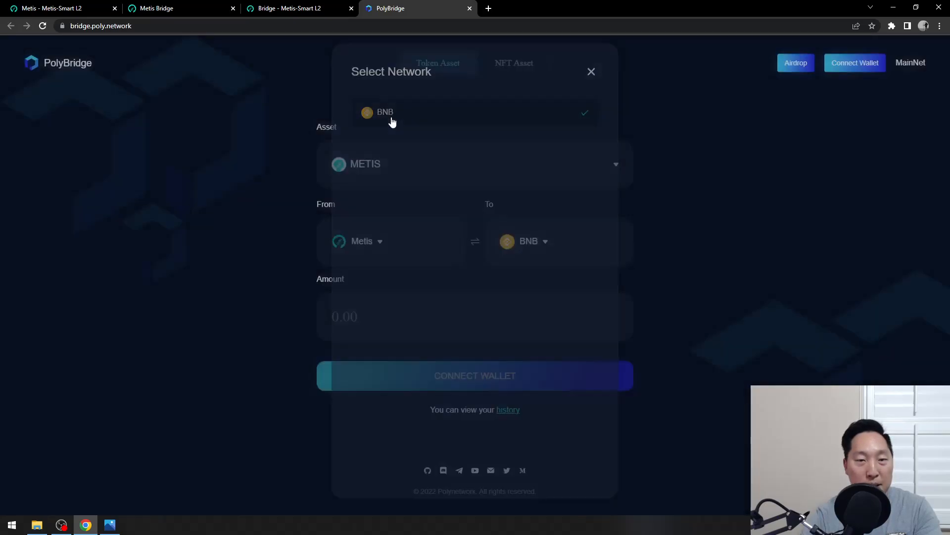
left_click(385, 112)
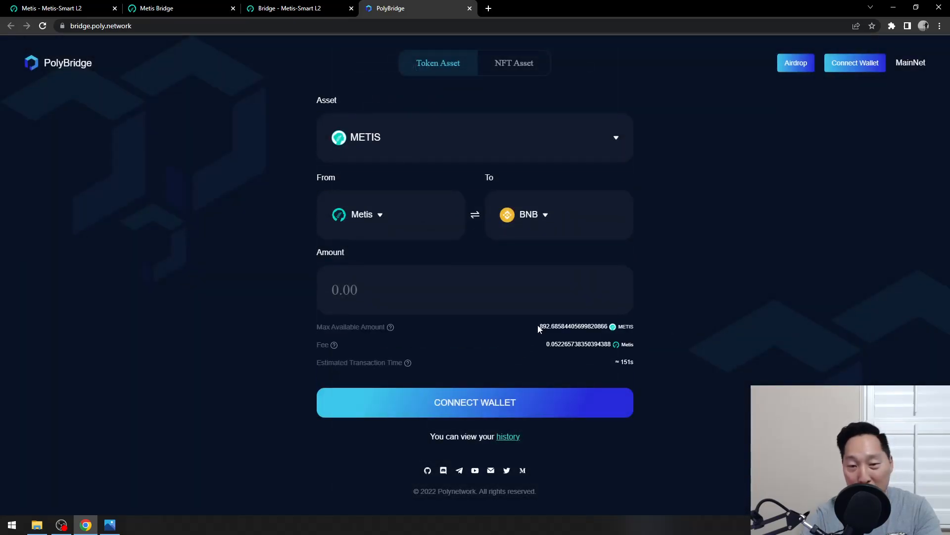
double_click(544, 326)
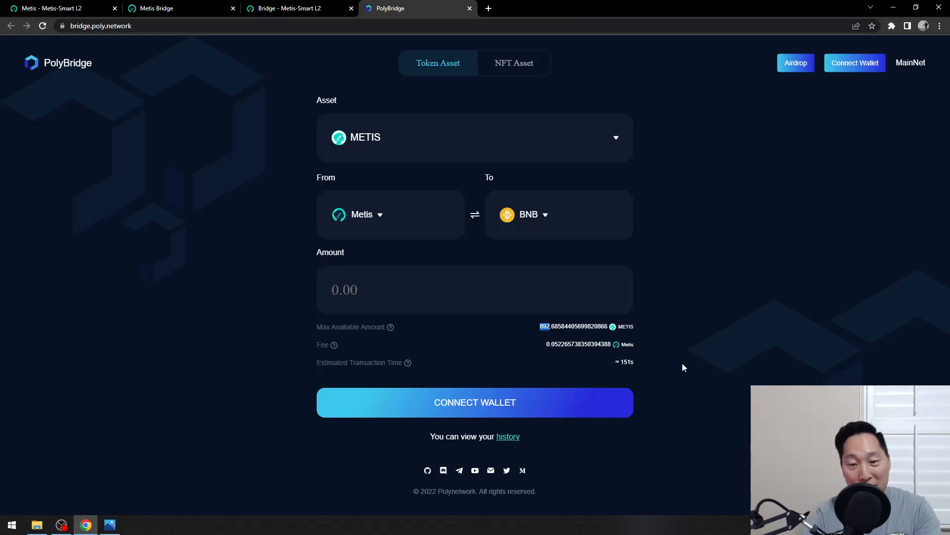
mouse_move(684, 370)
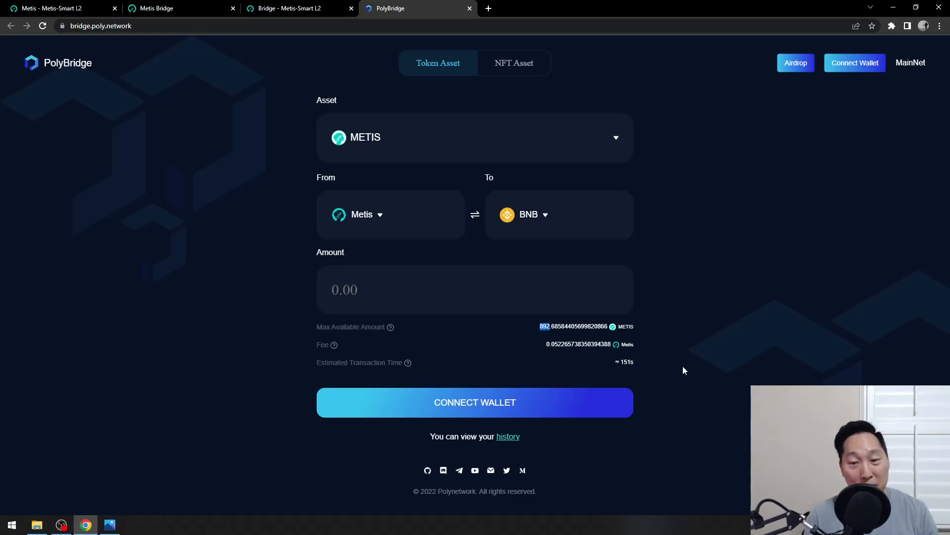
mouse_move(683, 367)
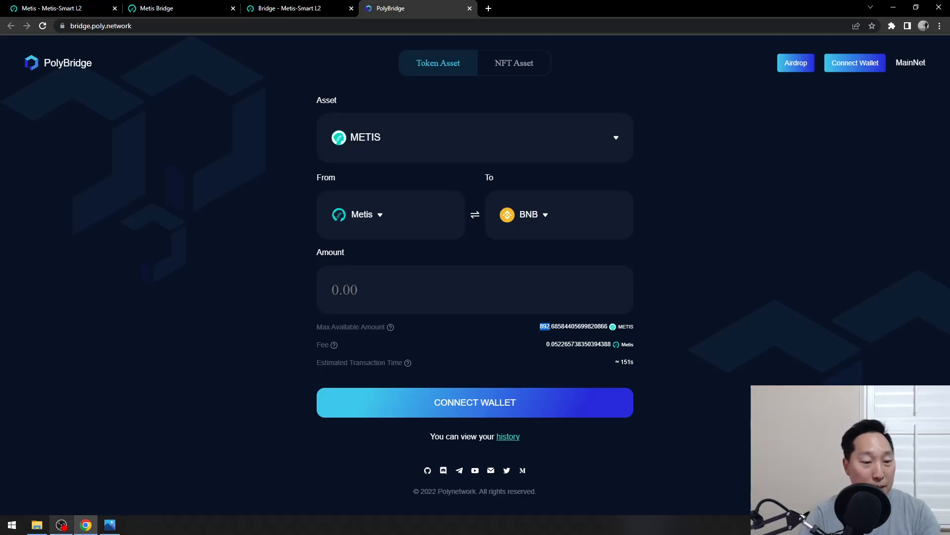
left_click(110, 524)
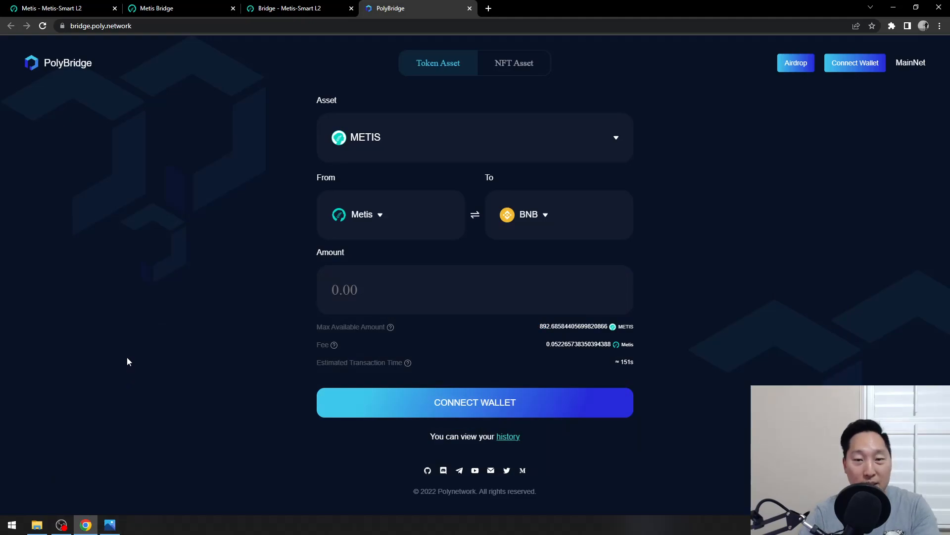
Load PancakeSwap in a new tab, switch the wallet network to BNB Smart Chain and go to Swap.
left_click(606, 8)
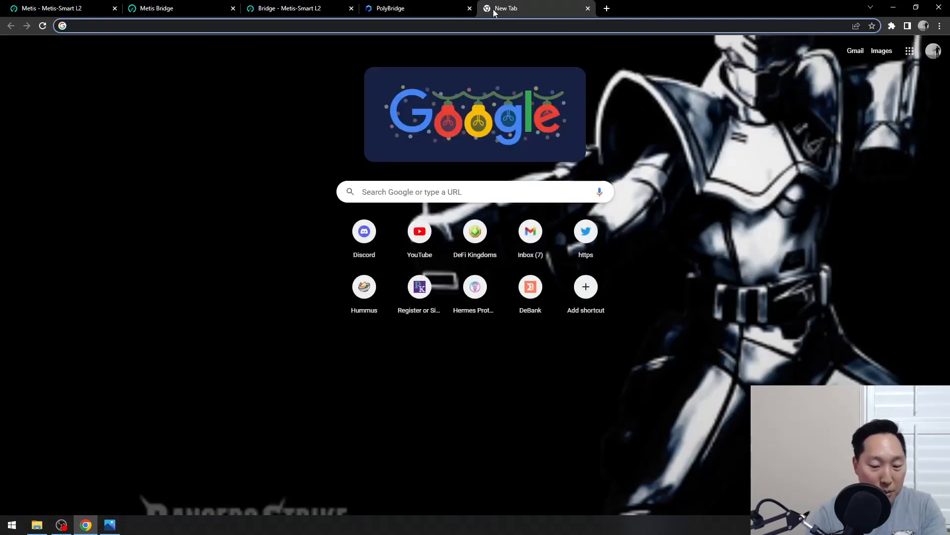
type("pancakeswap.finance/?chainId=1")
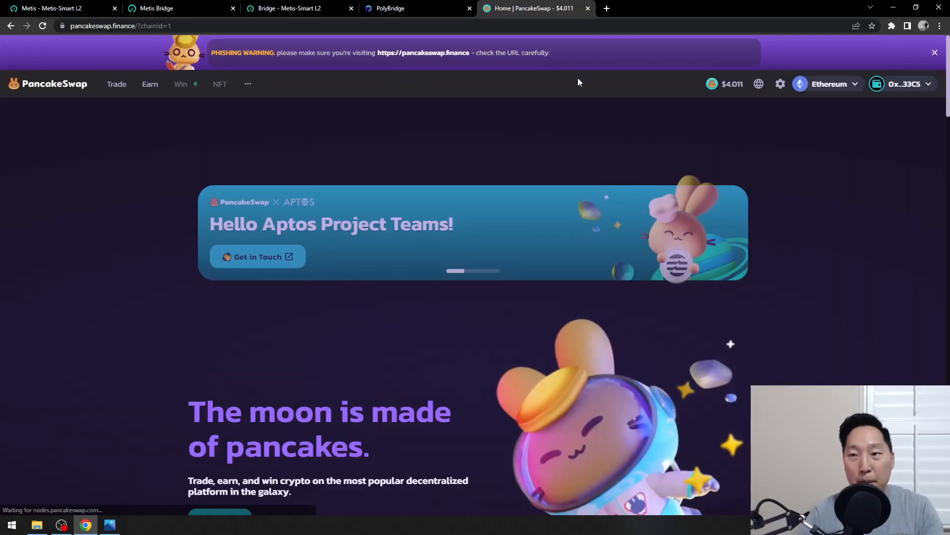
left_click(828, 84)
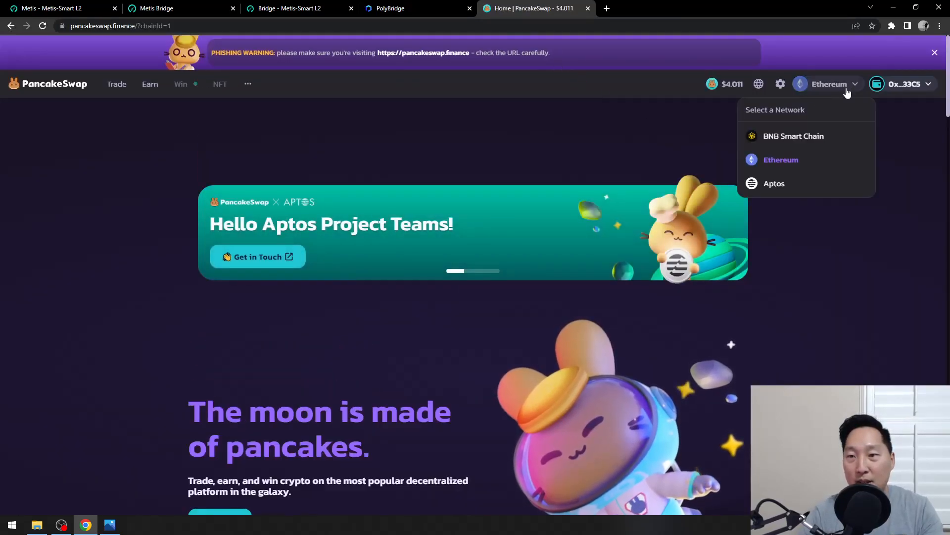
left_click(794, 135)
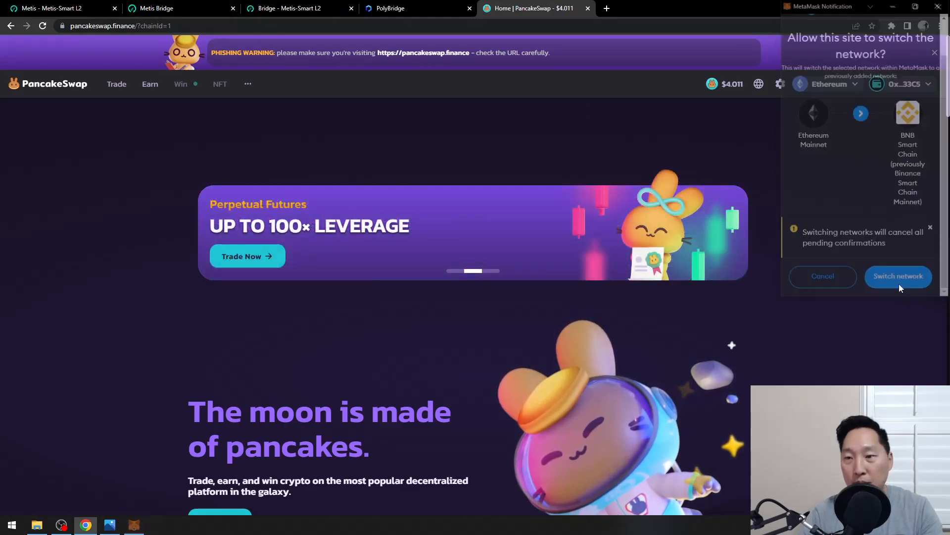
left_click(897, 276)
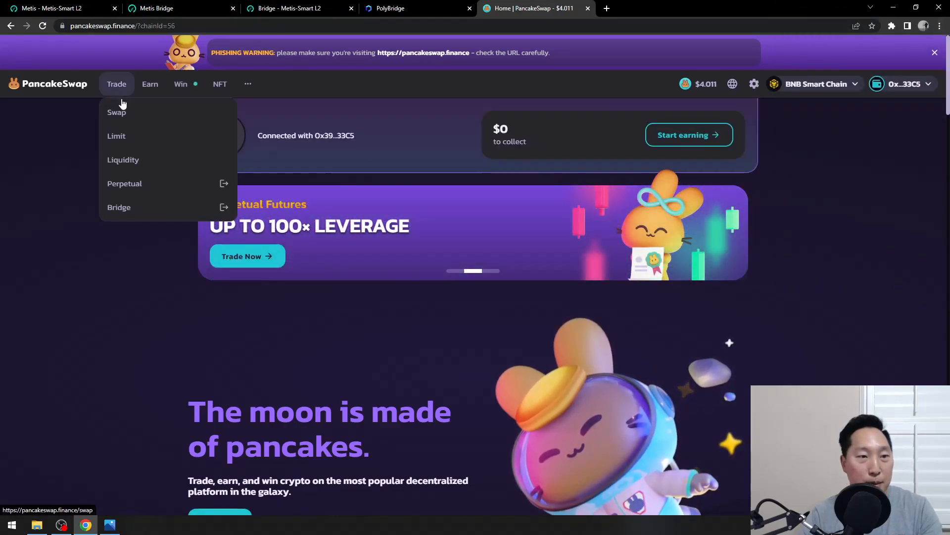
left_click(116, 113)
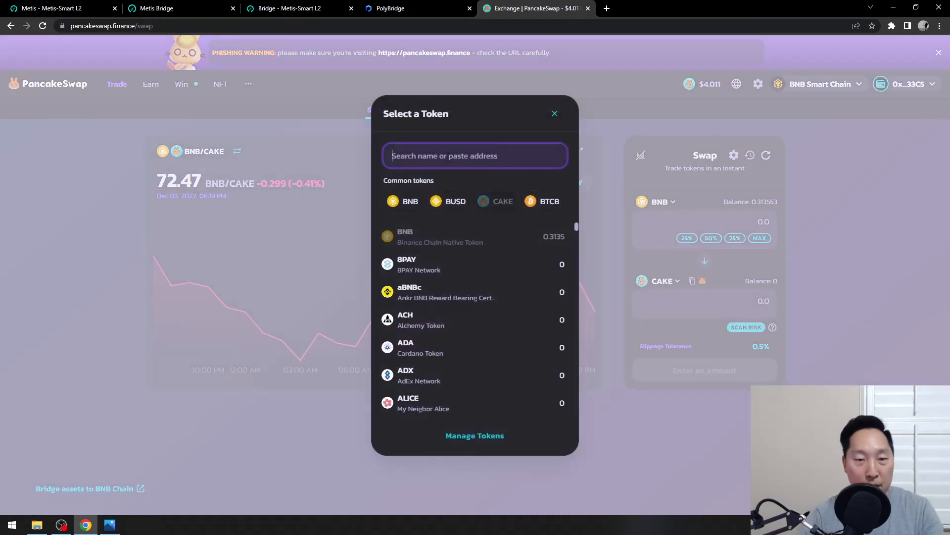
Swap 0.293553 BNB for about 4.52273 Metis and confirm it in MetaMask.
type("metis")
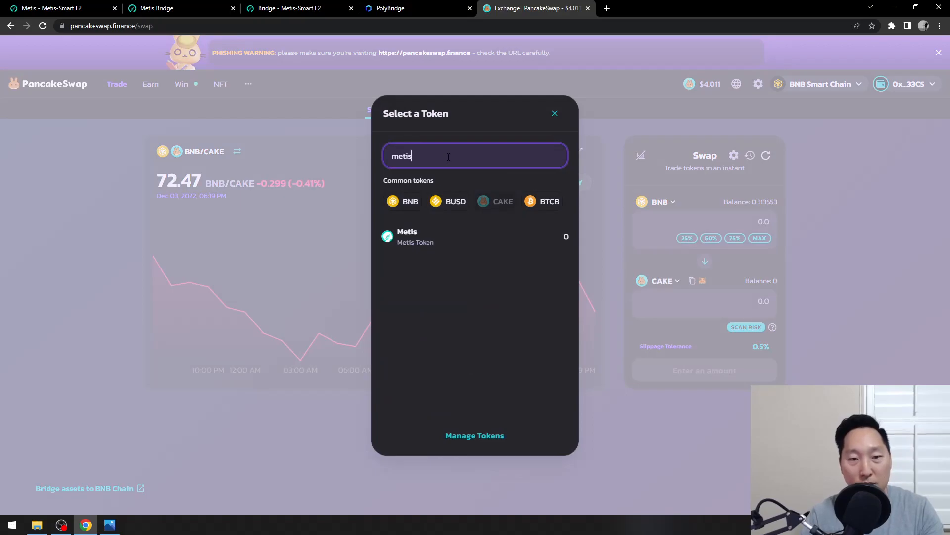
left_click(424, 237)
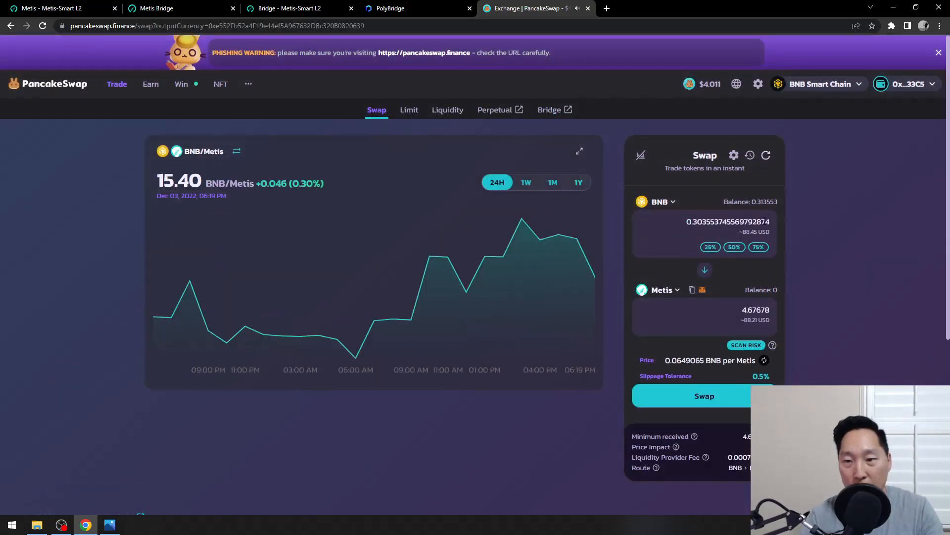
triple_click(727, 221)
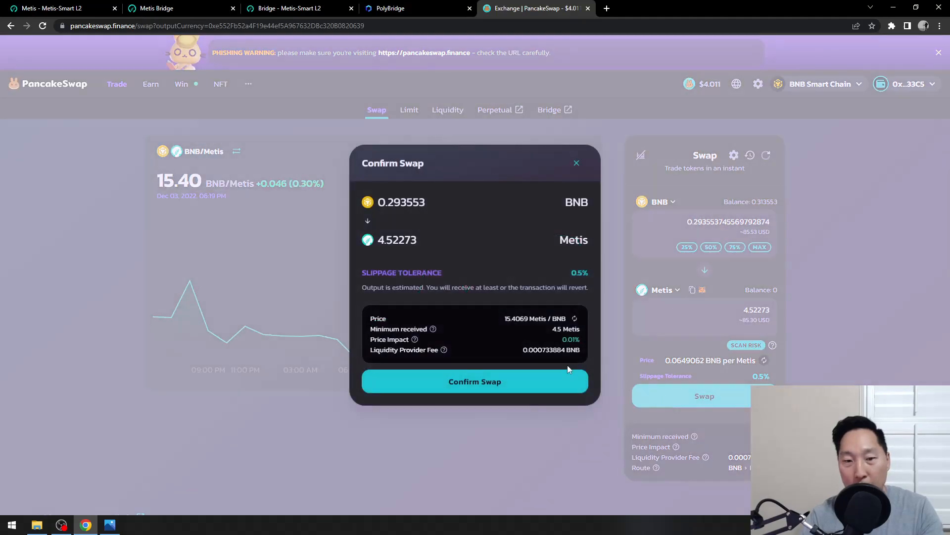
left_click(475, 381)
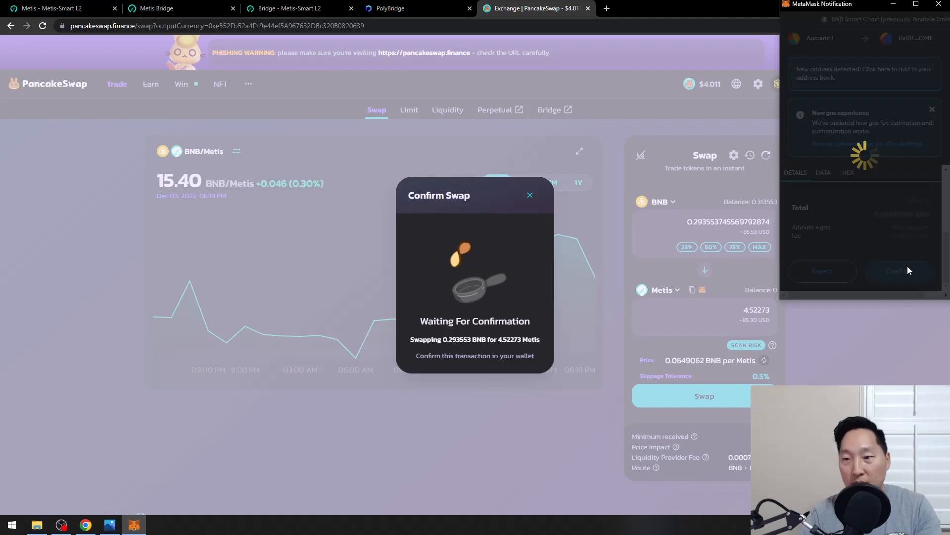
left_click(899, 271)
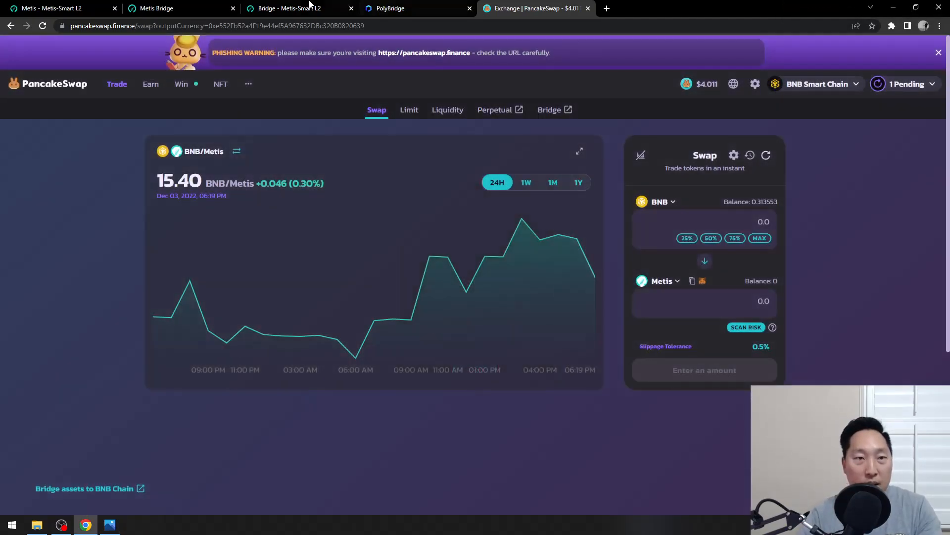
Check Poly Network's bridge cost on the Metis page, then return to the PolyBridge tab.
left_click(291, 8)
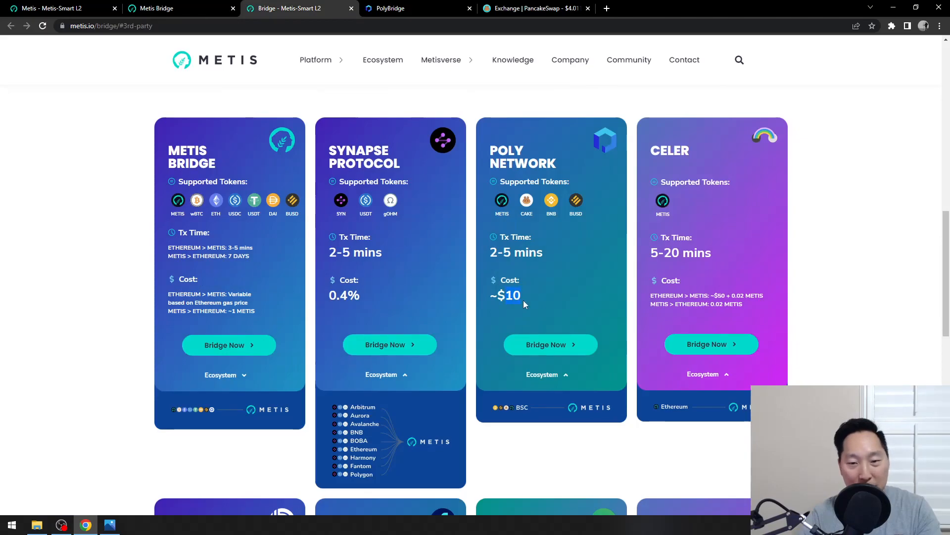
left_click(418, 7)
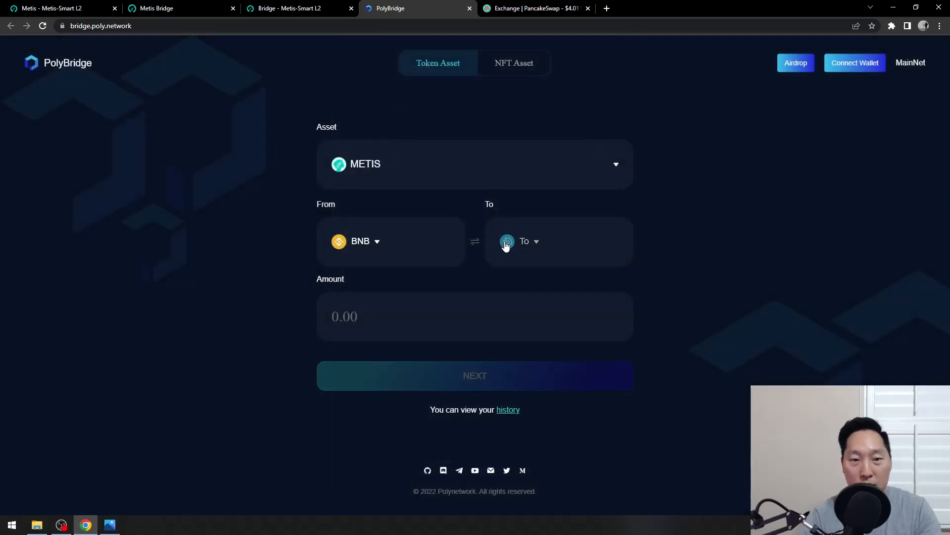
Set destination to Metis, connect the wallet, enter the full 4.5227 METIS and approve spending.
left_click(528, 240)
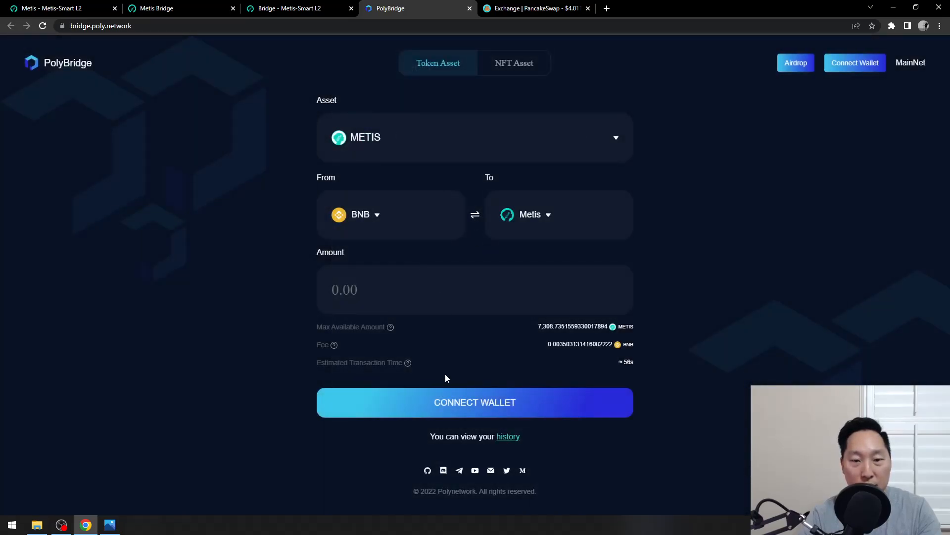
left_click(475, 402)
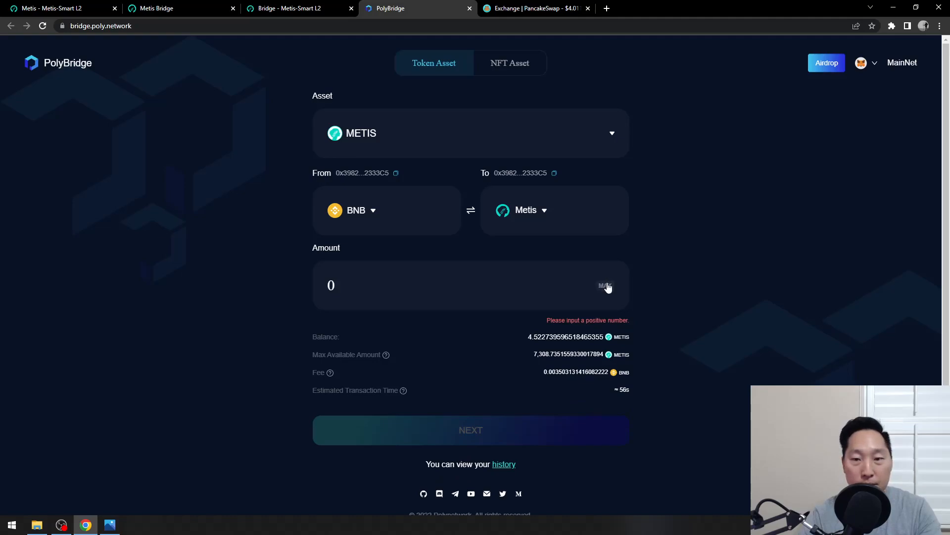
left_click(604, 286)
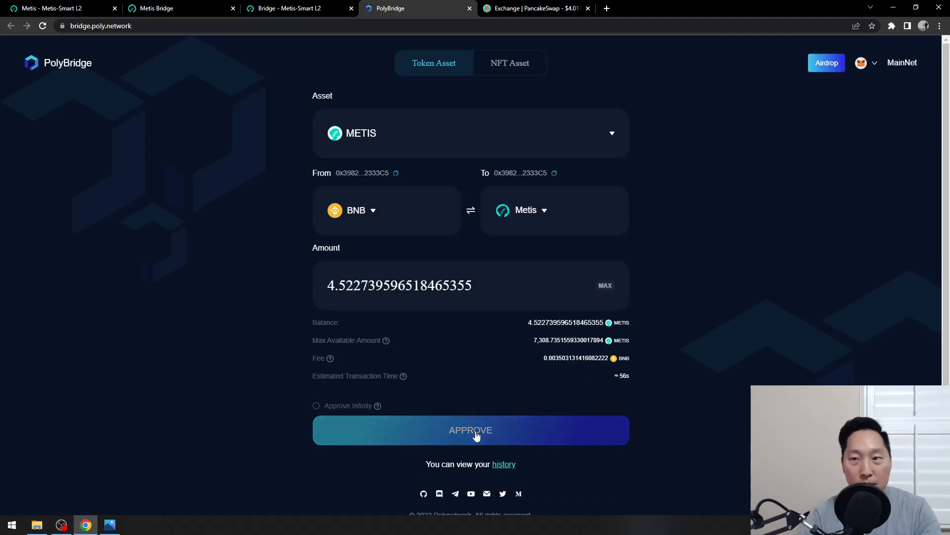
left_click(470, 430)
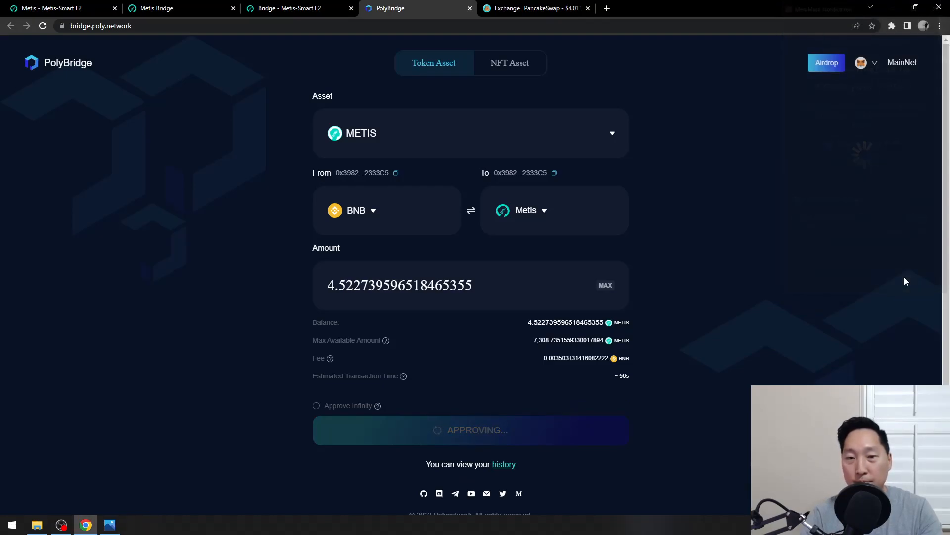
mouse_move(637, 328)
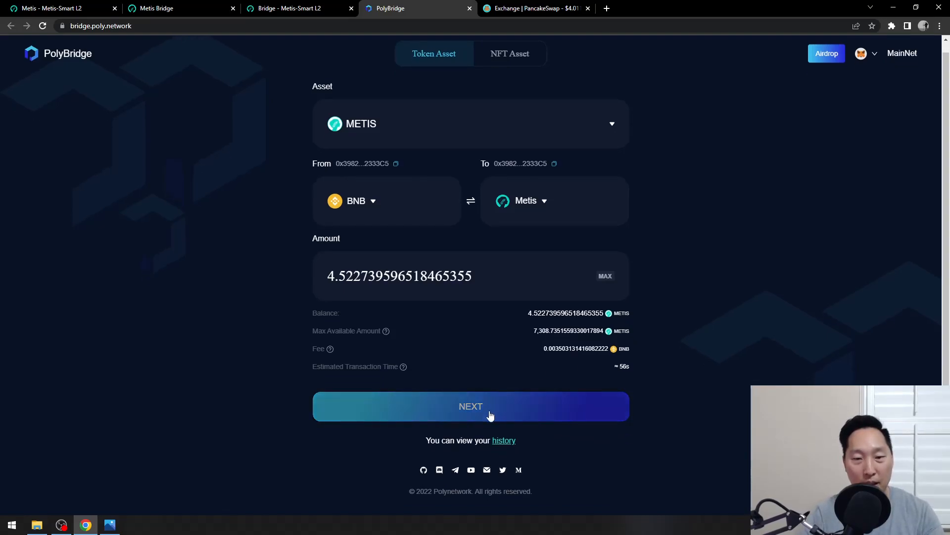
Confirm the 4.5227 METIS BNB→Metis transfer in PolyBridge and in MetaMask.
left_click(470, 406)
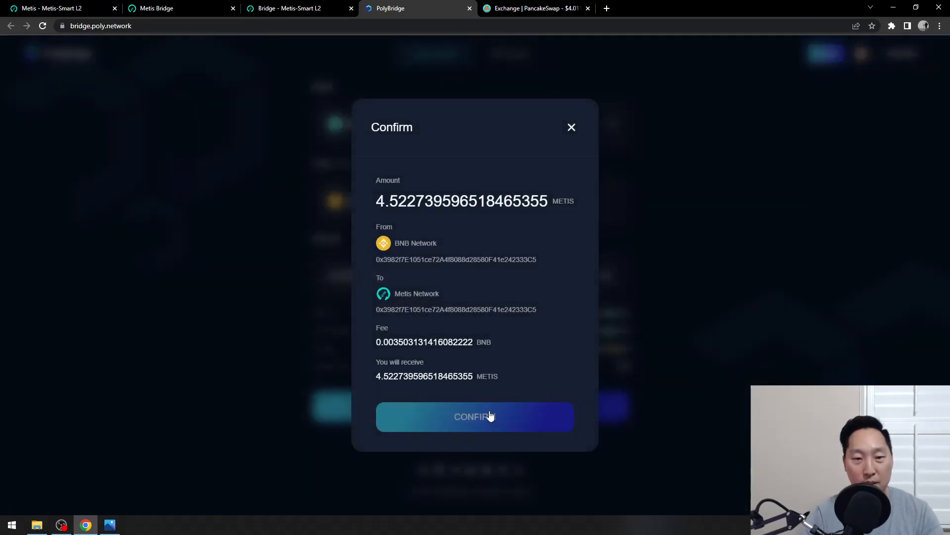
left_click(475, 417)
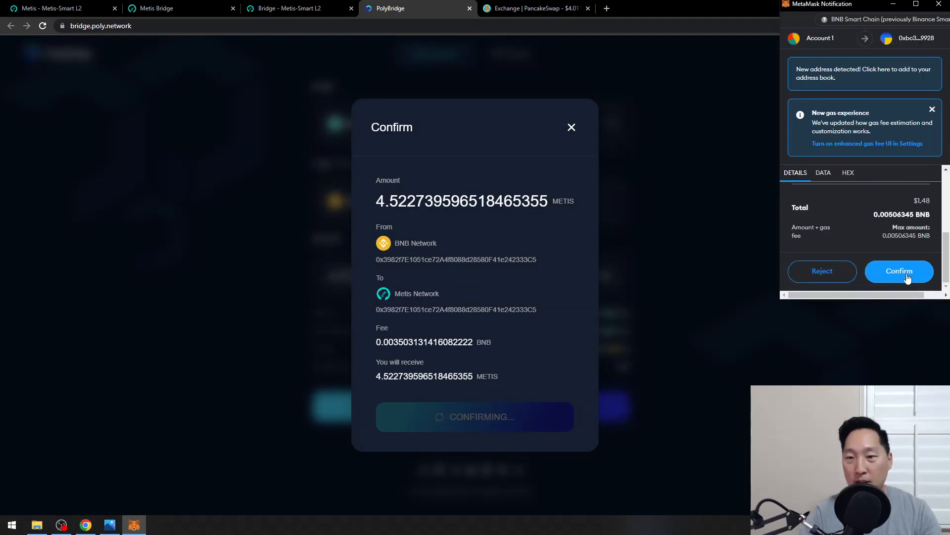
left_click(899, 270)
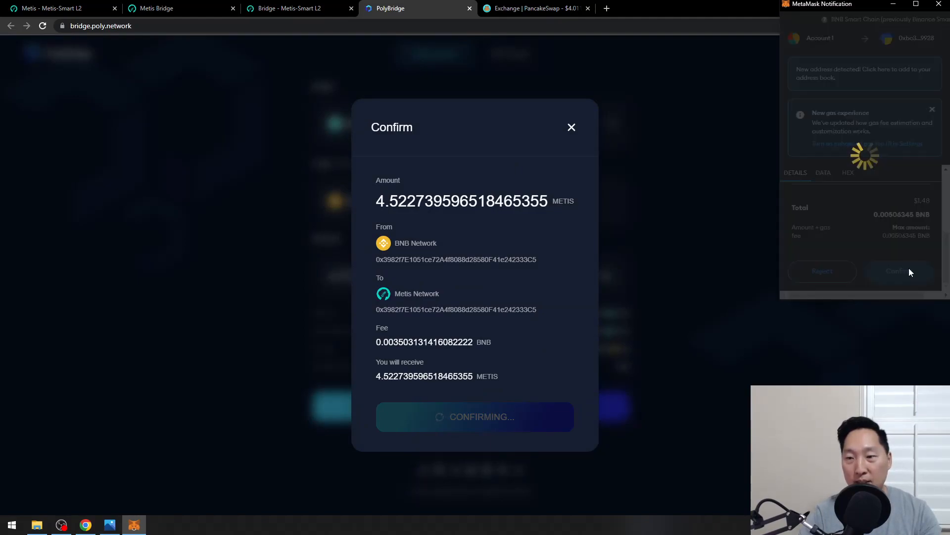
left_click(899, 270)
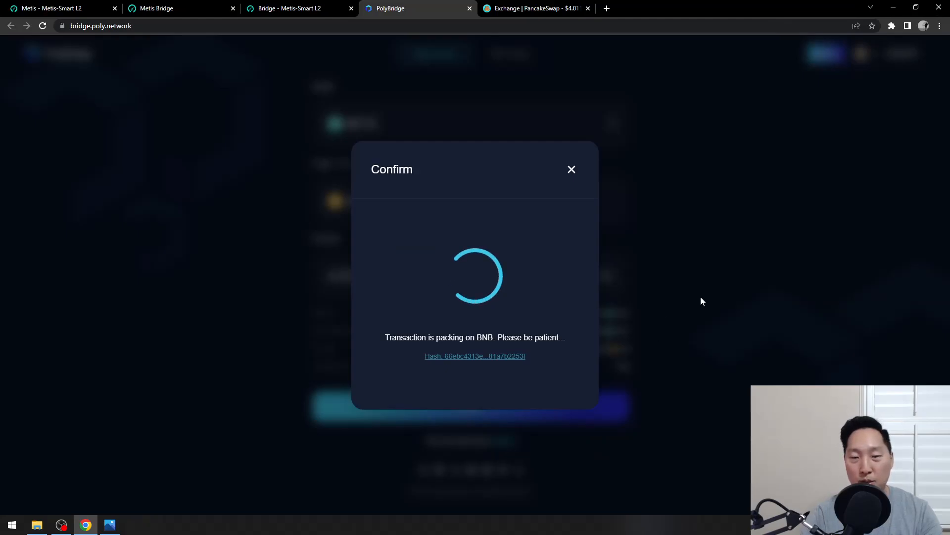